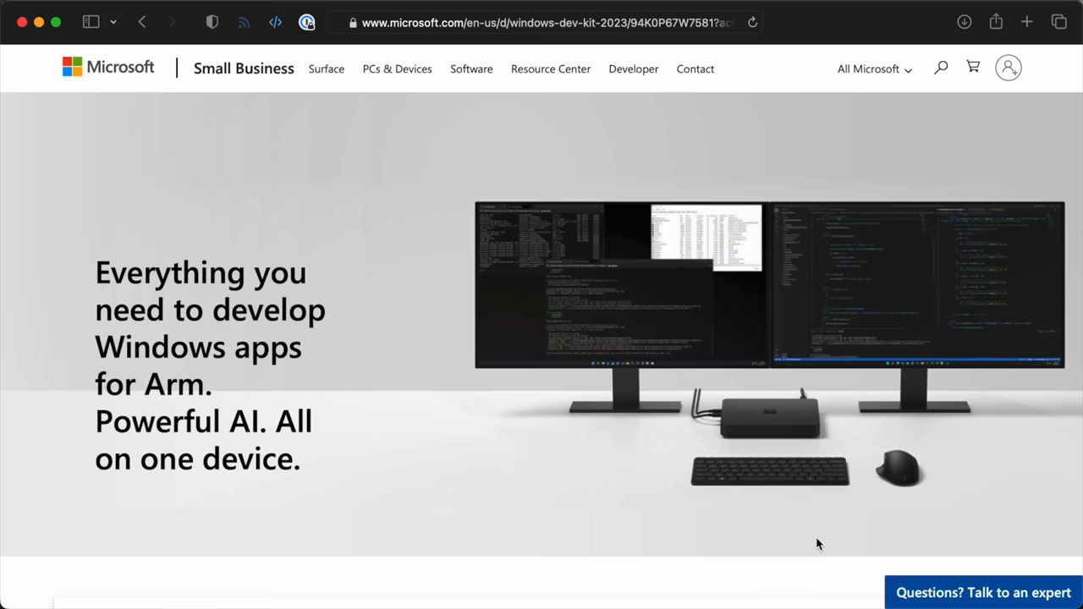
pyautogui.scroll(-3)
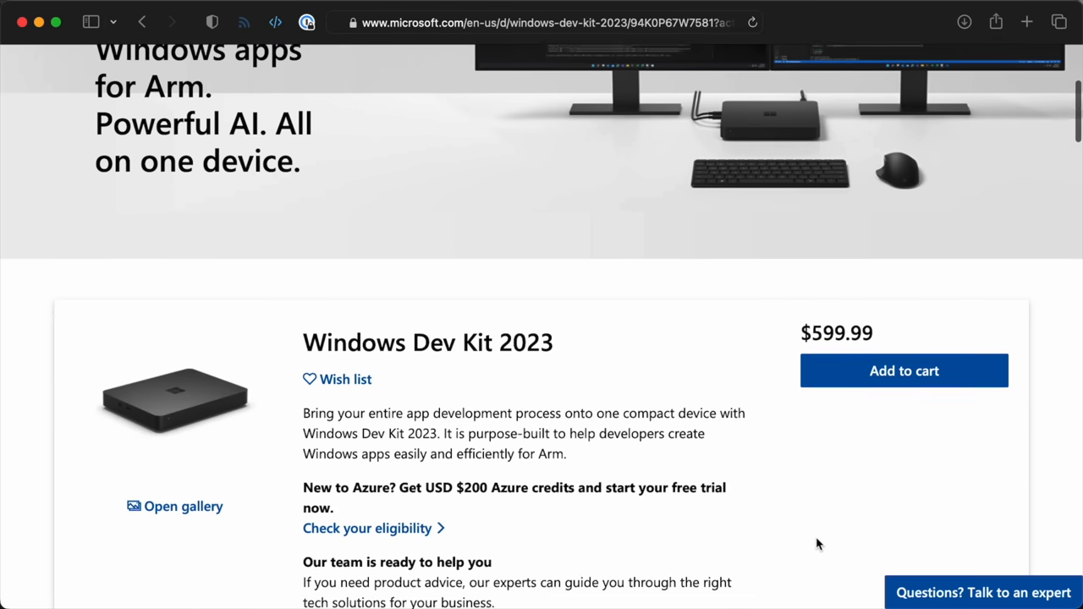
pyautogui.scroll(-3)
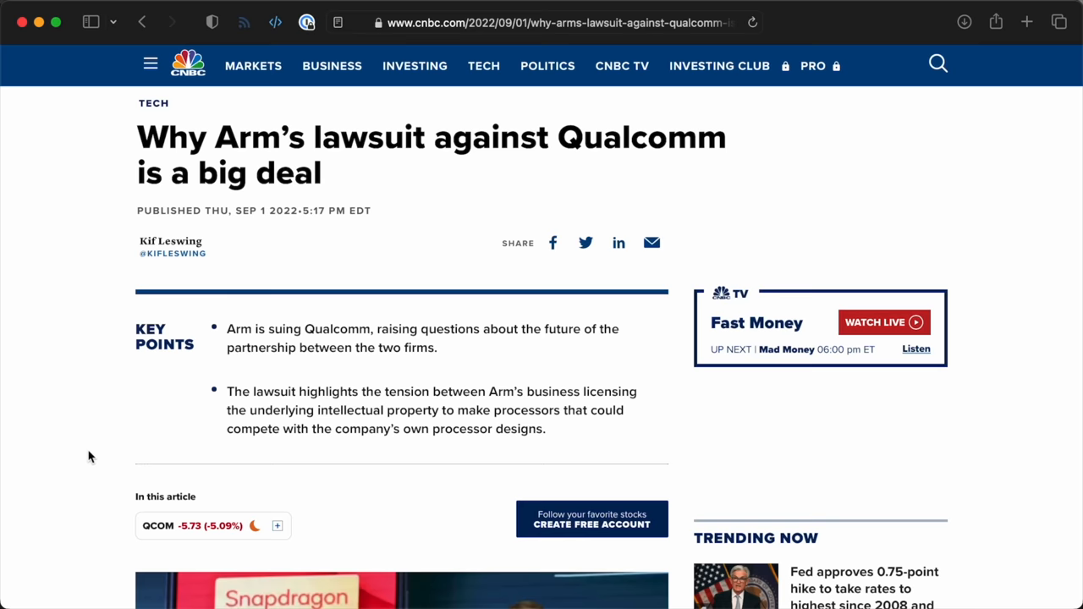
pyautogui.scroll(-3)
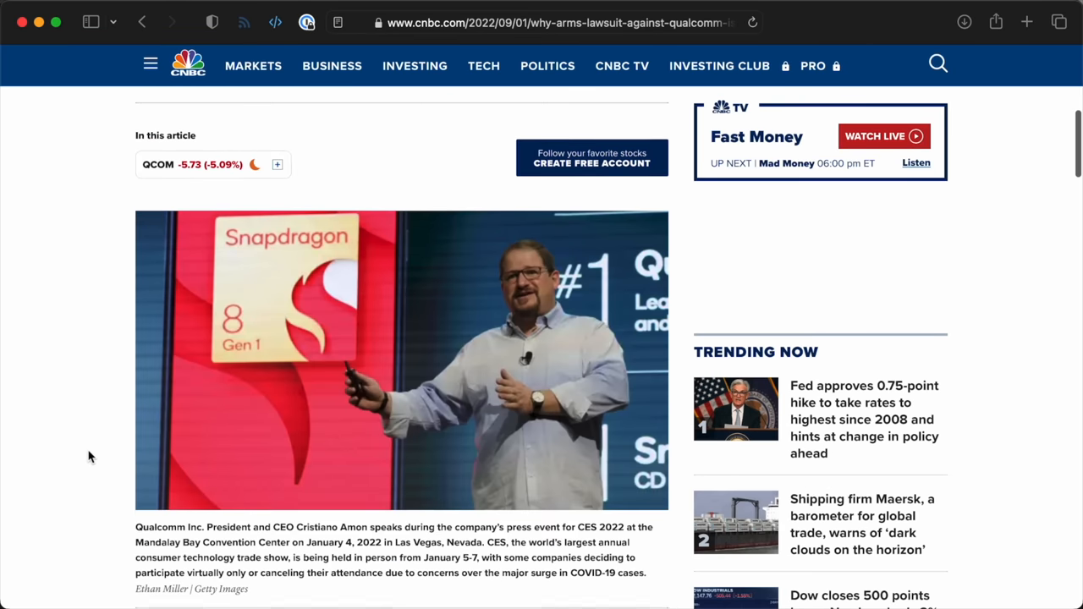
pyautogui.scroll(-3)
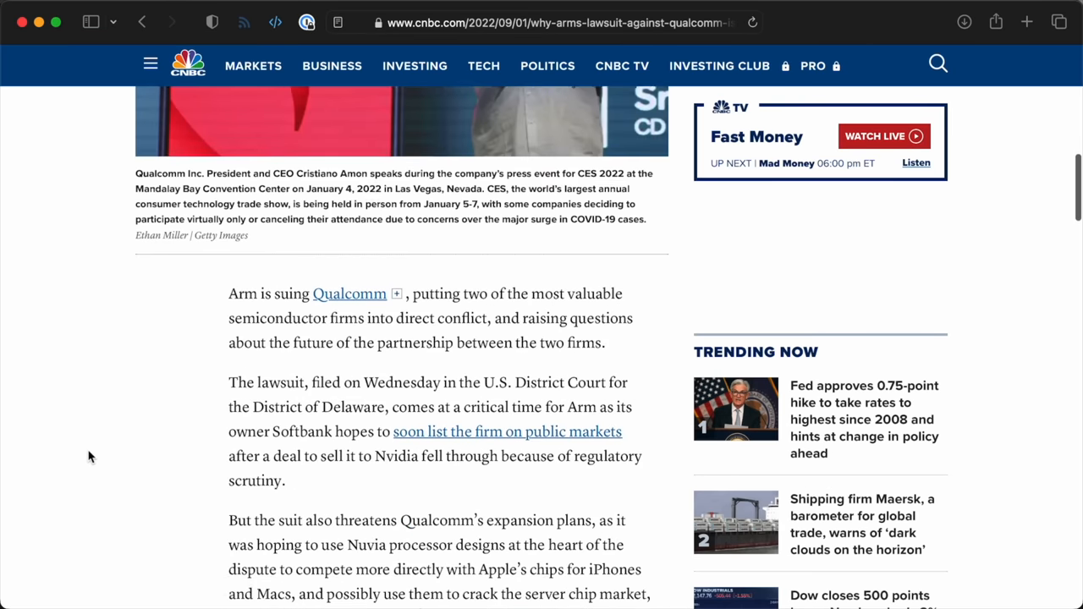